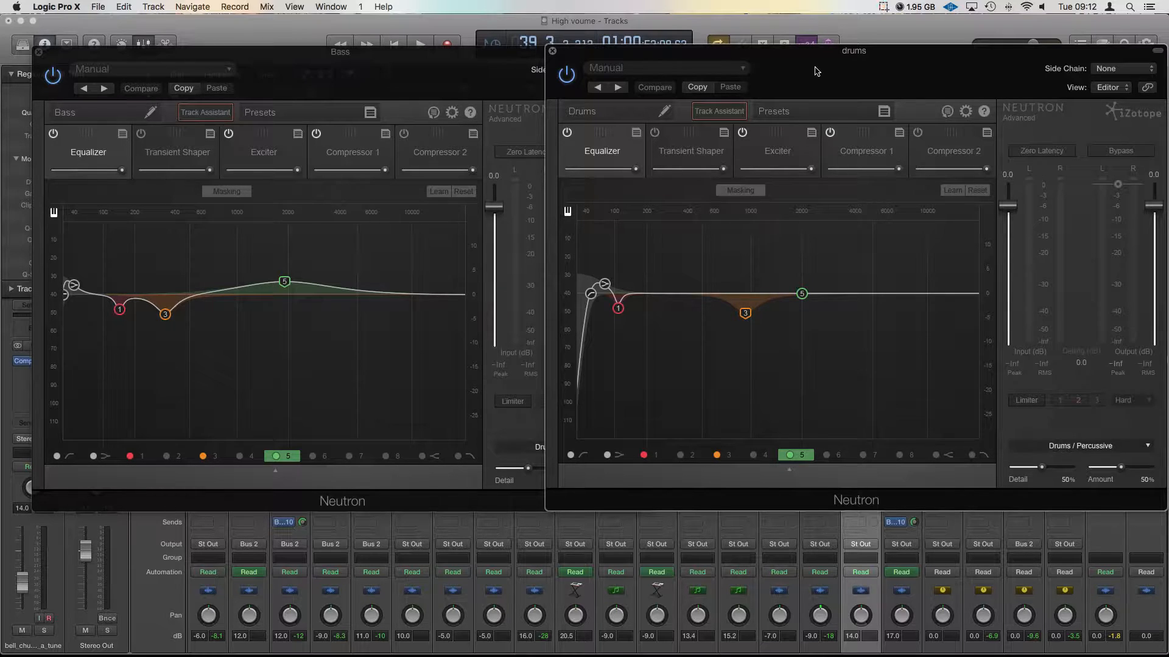
pyautogui.moveTo(789, 120)
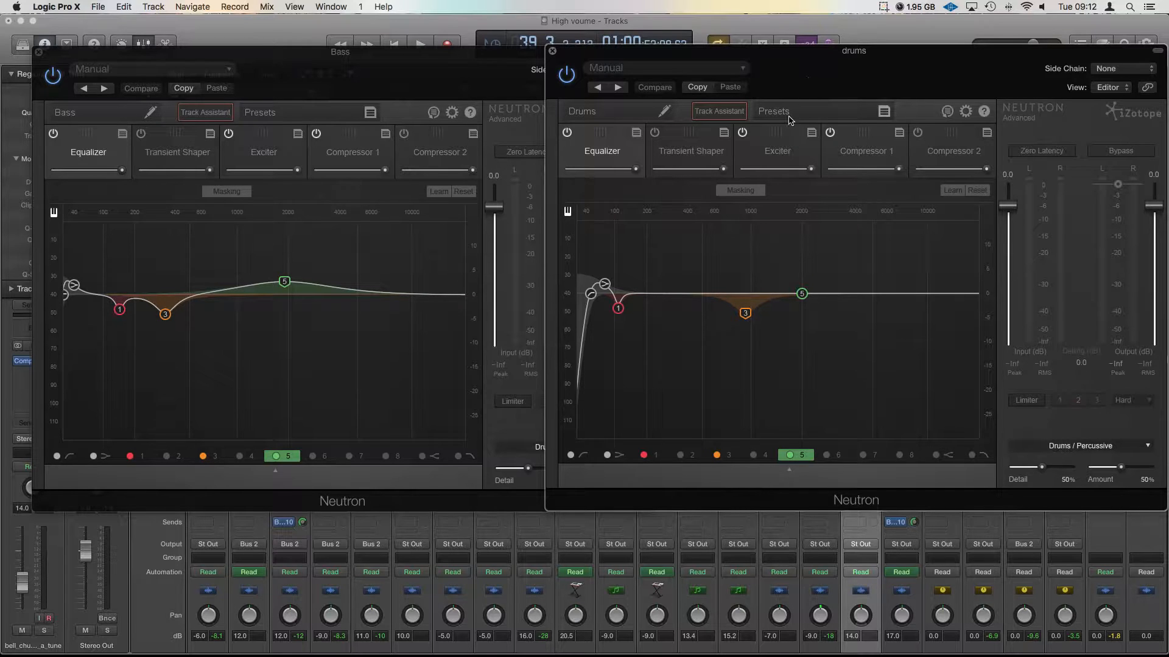
pyautogui.moveTo(757, 107)
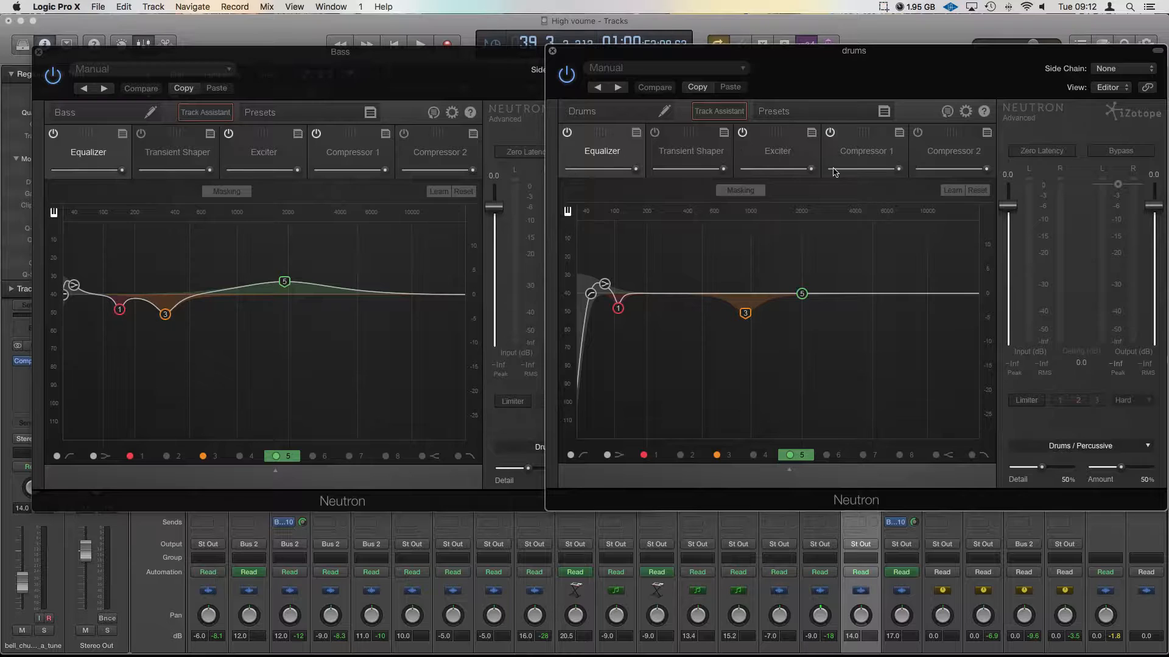
pyautogui.moveTo(764, 186)
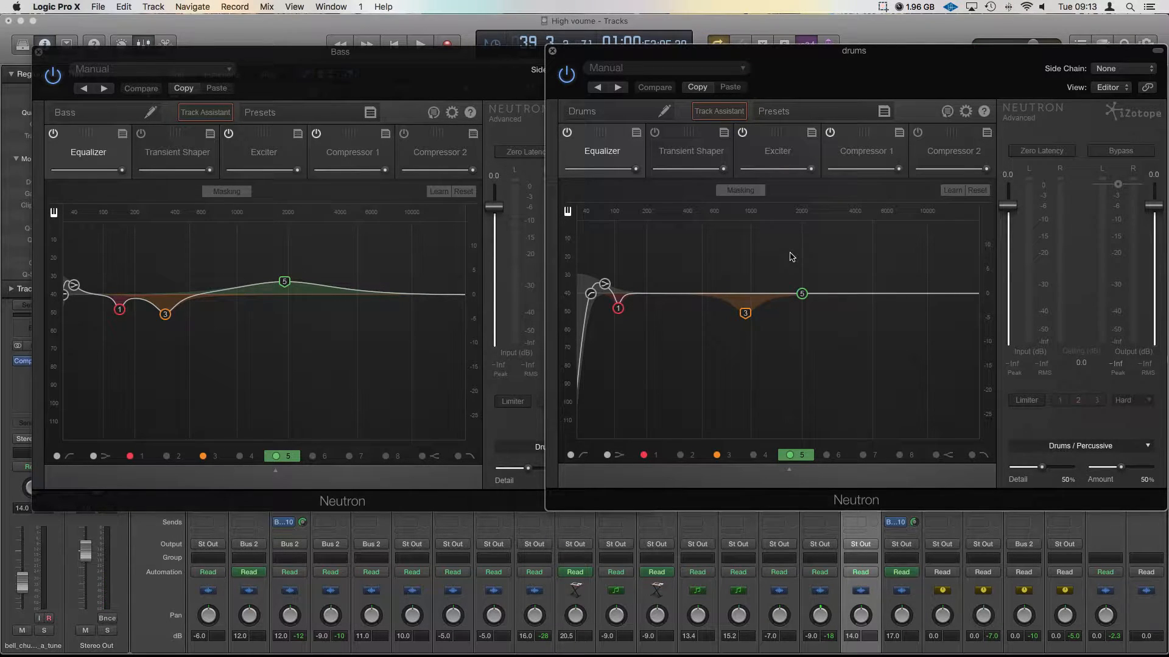
pyautogui.moveTo(894, 380)
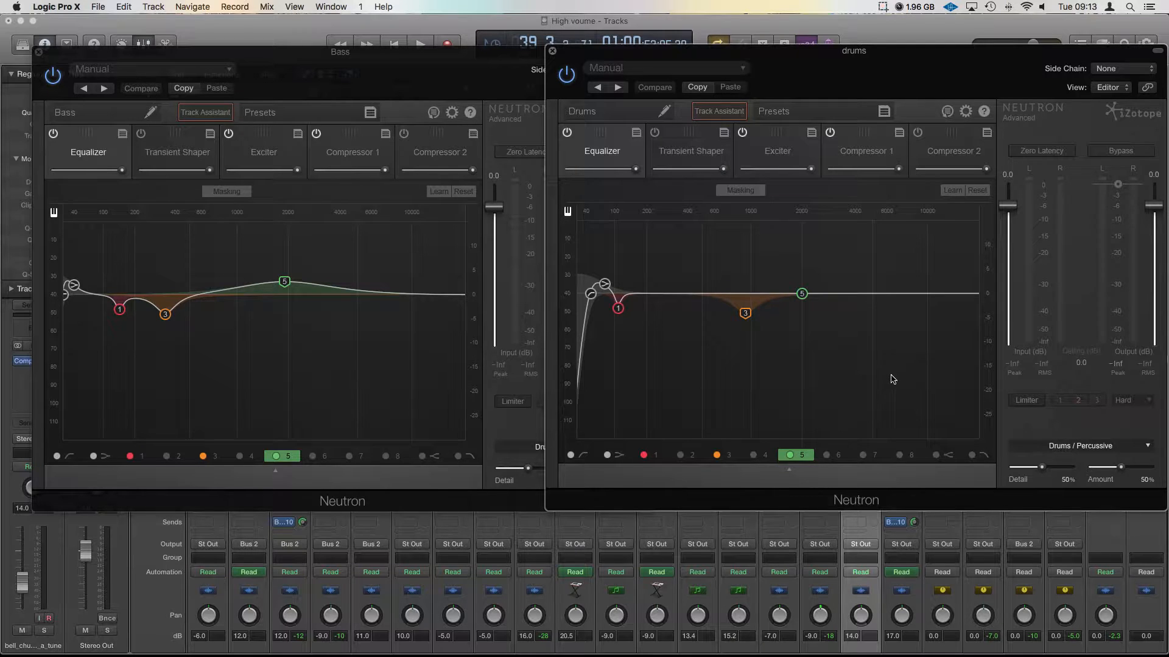
pyautogui.moveTo(834, 55)
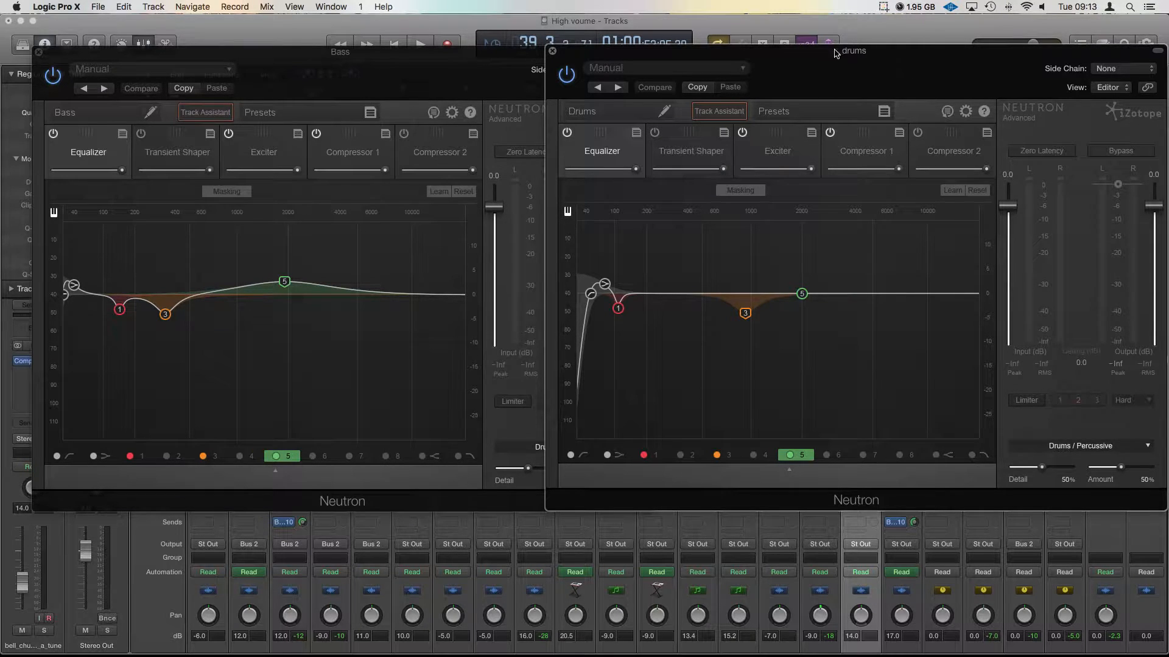
pyautogui.moveTo(955, 422)
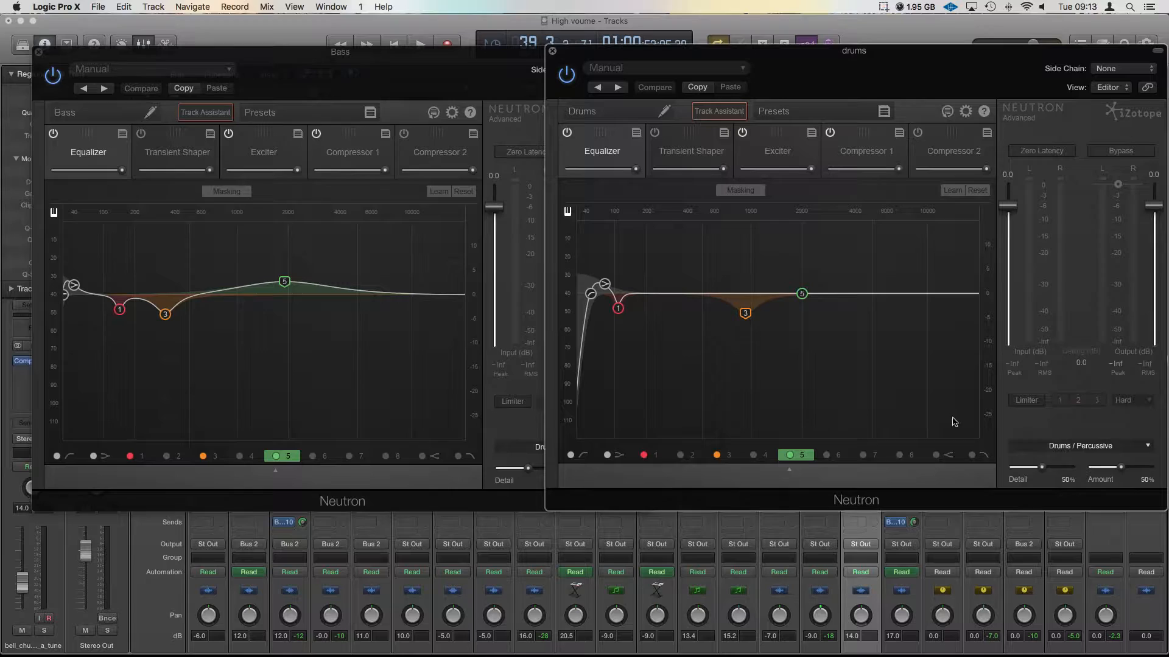
pyautogui.moveTo(789, 477)
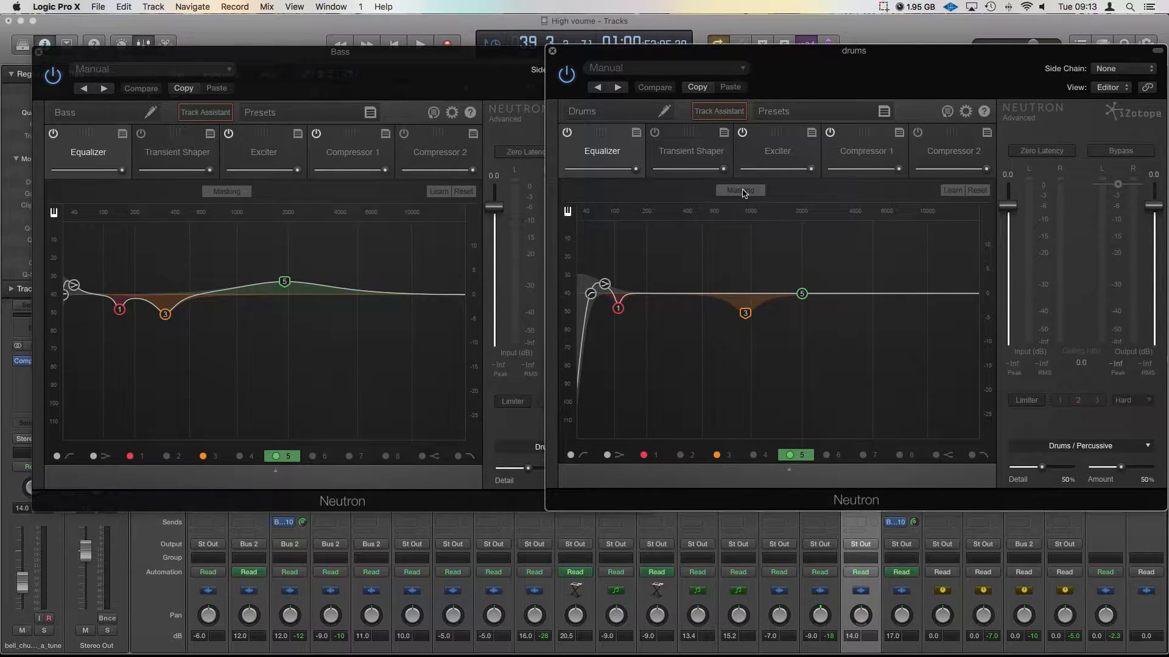
# Step: Turn on Masking in the drums Neutron EQ to compare against the bass
pyautogui.click(740, 190)
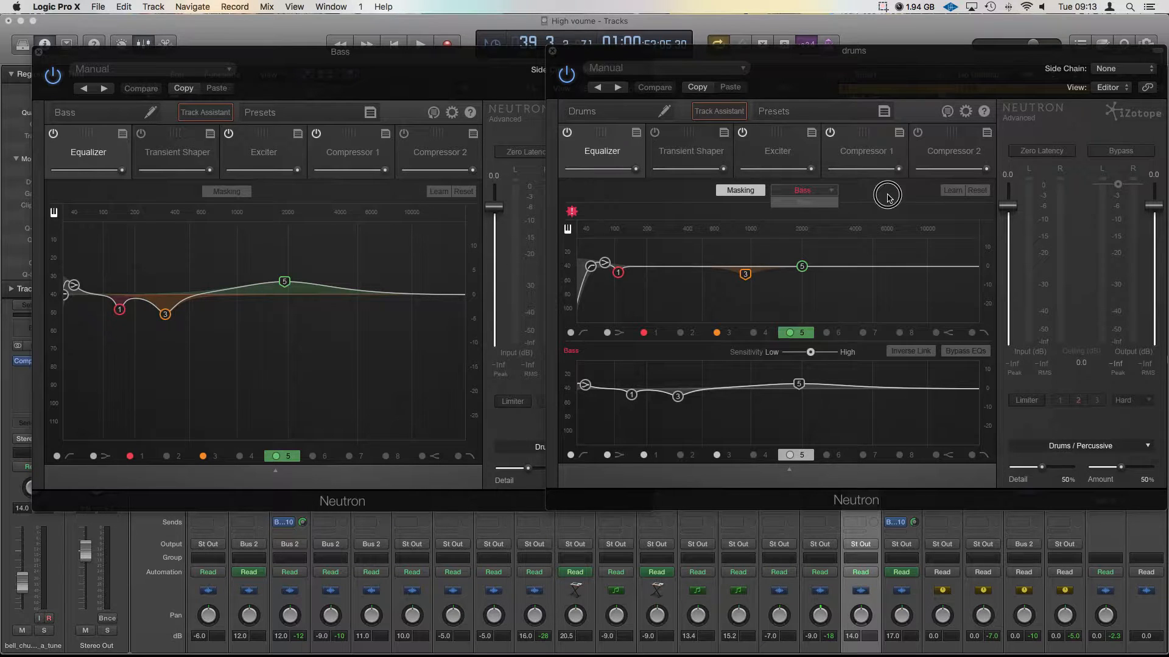
pyautogui.moveTo(633, 384)
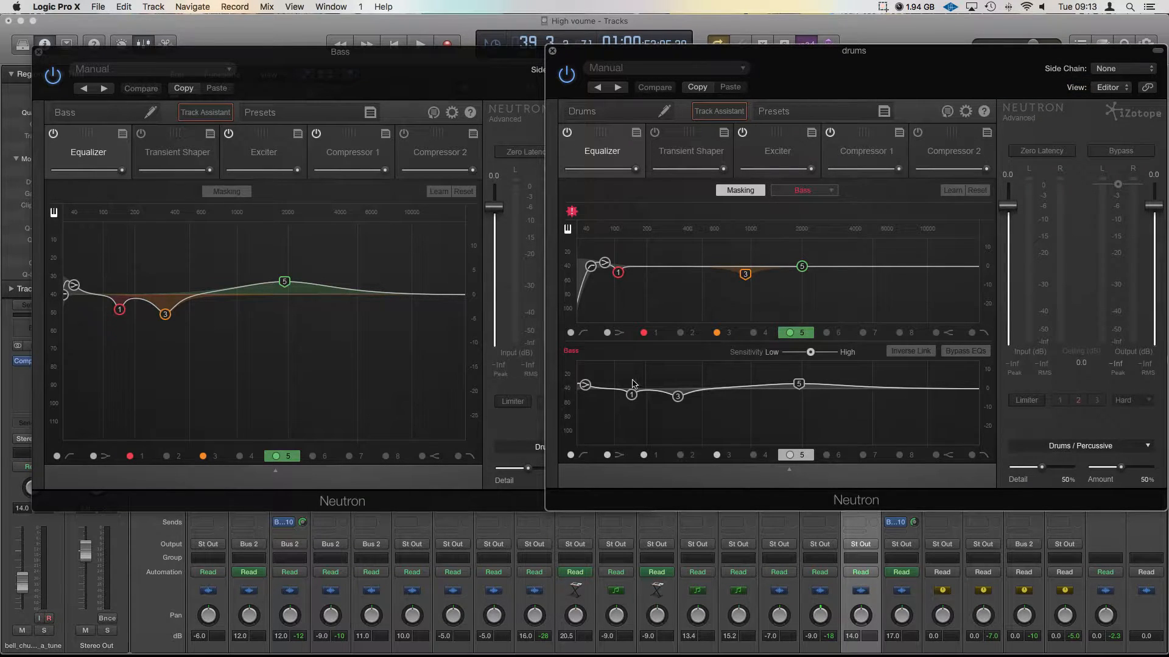
pyautogui.moveTo(861, 397)
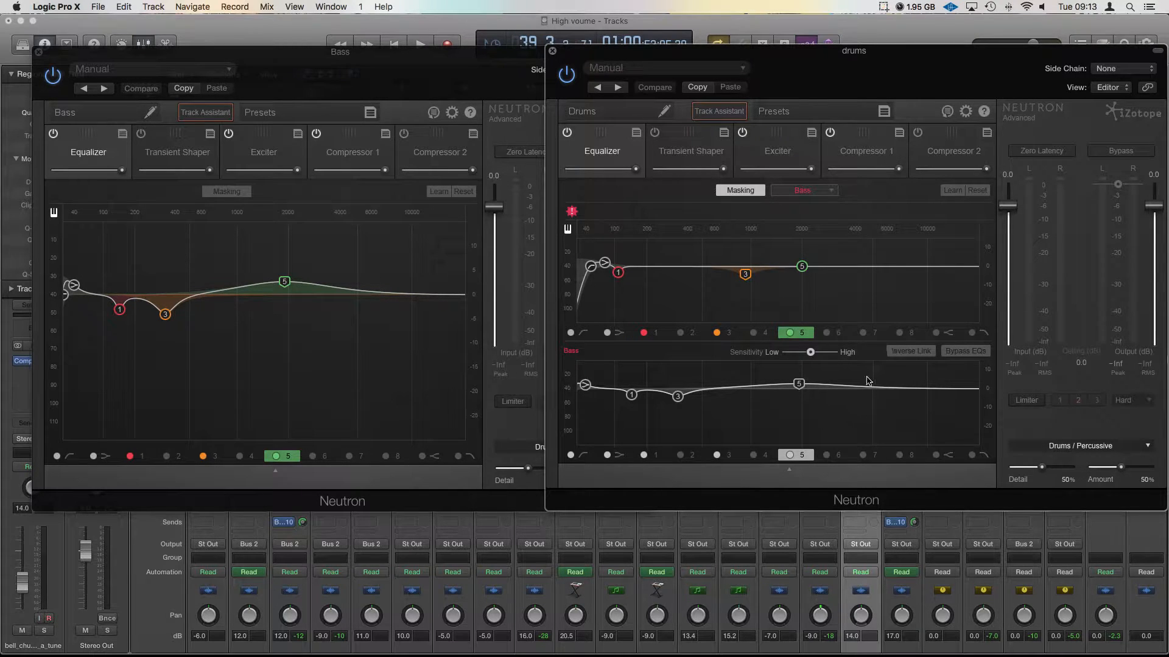
pyautogui.moveTo(913, 358)
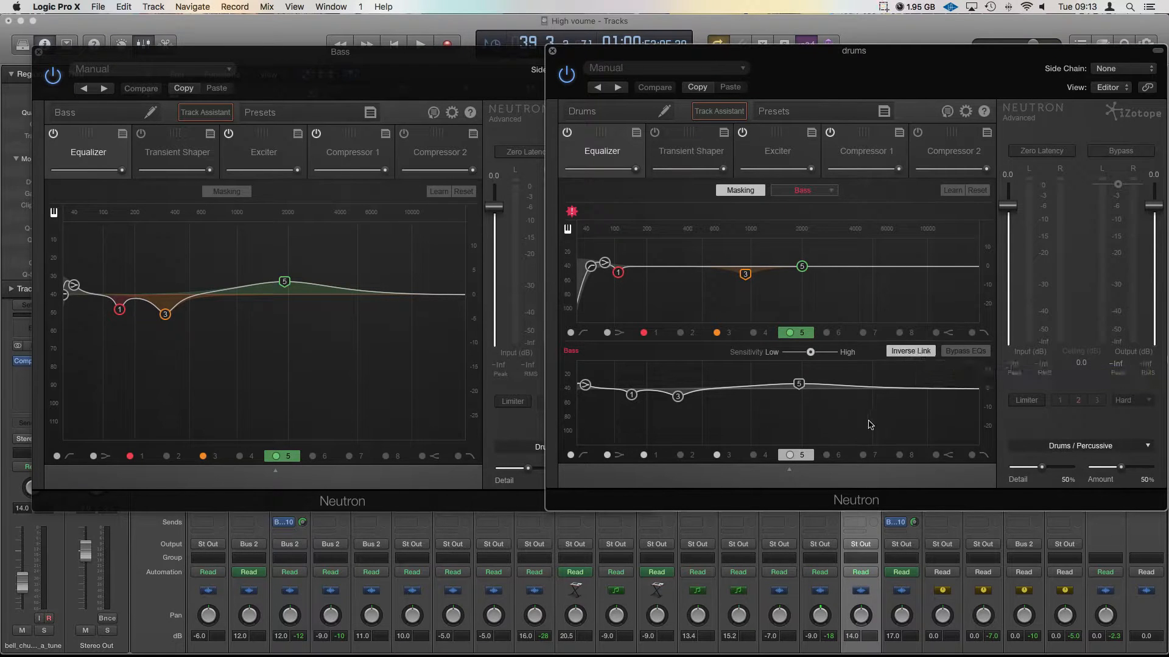
pyautogui.moveTo(862, 333)
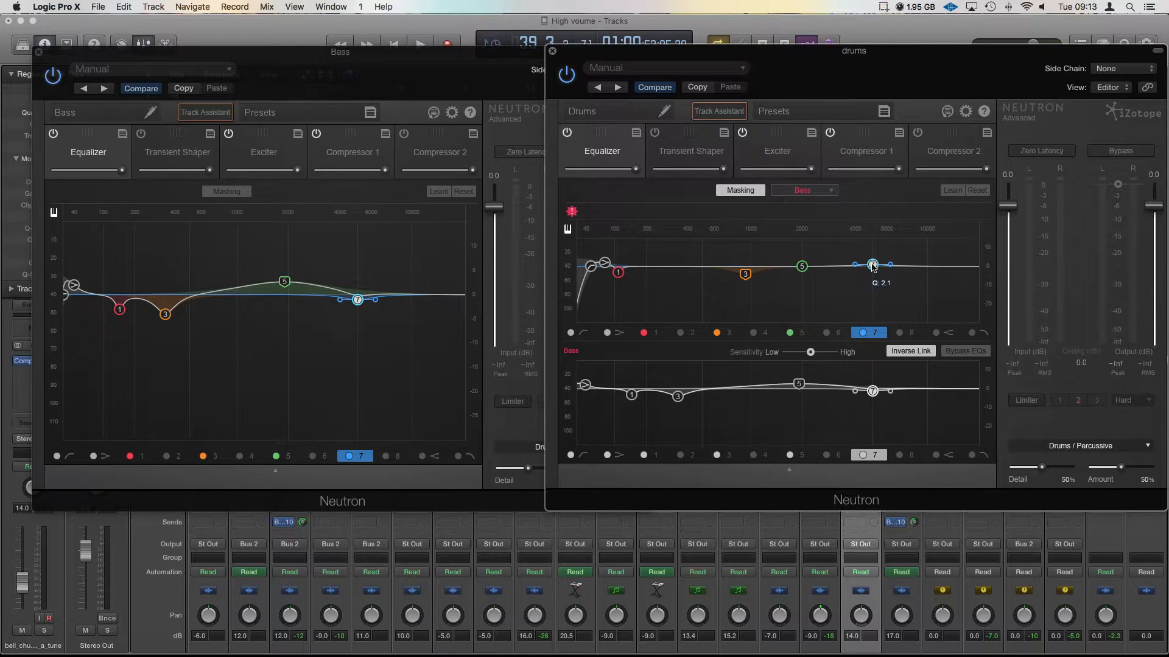
# Step: During playback, boost drums band 7 and settle it near 4 kHz with a moderate gain
pyautogui.click(419, 44)
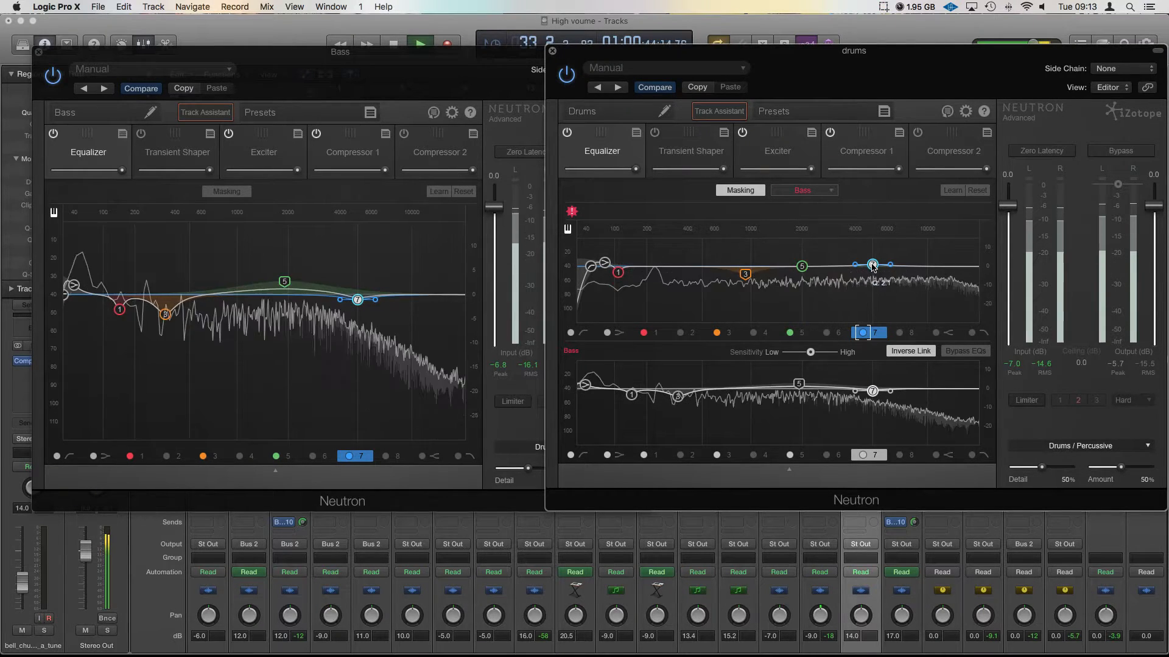
pyautogui.moveTo(871, 265); pyautogui.dragTo(907, 243)
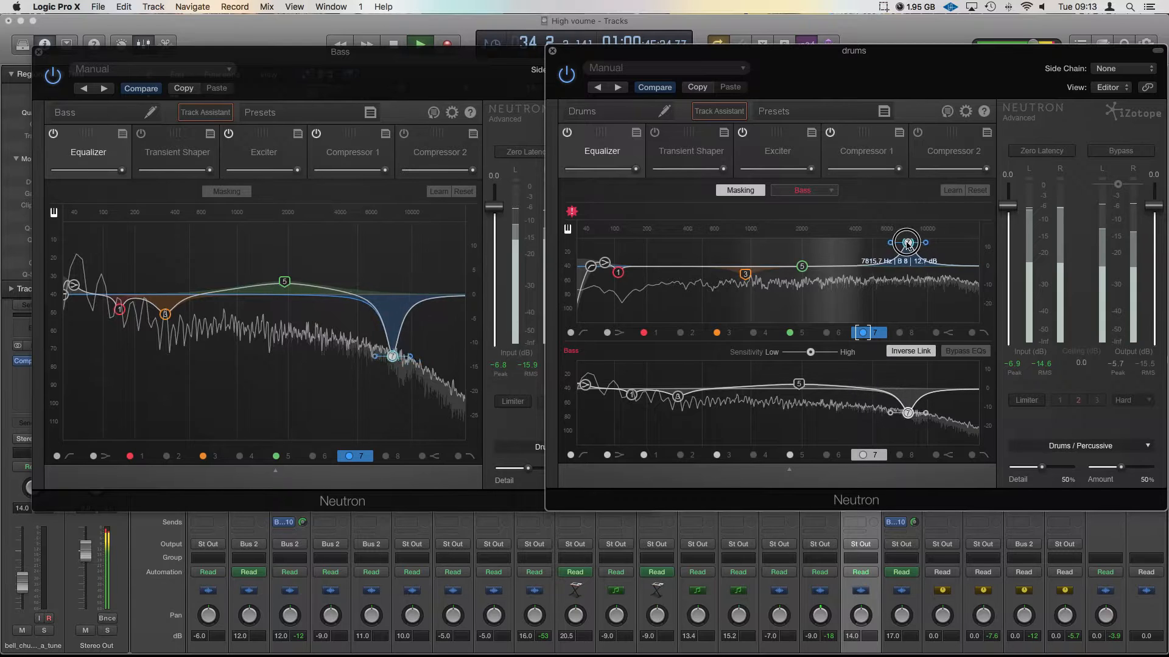
pyautogui.moveTo(906, 242); pyautogui.dragTo(874, 248)
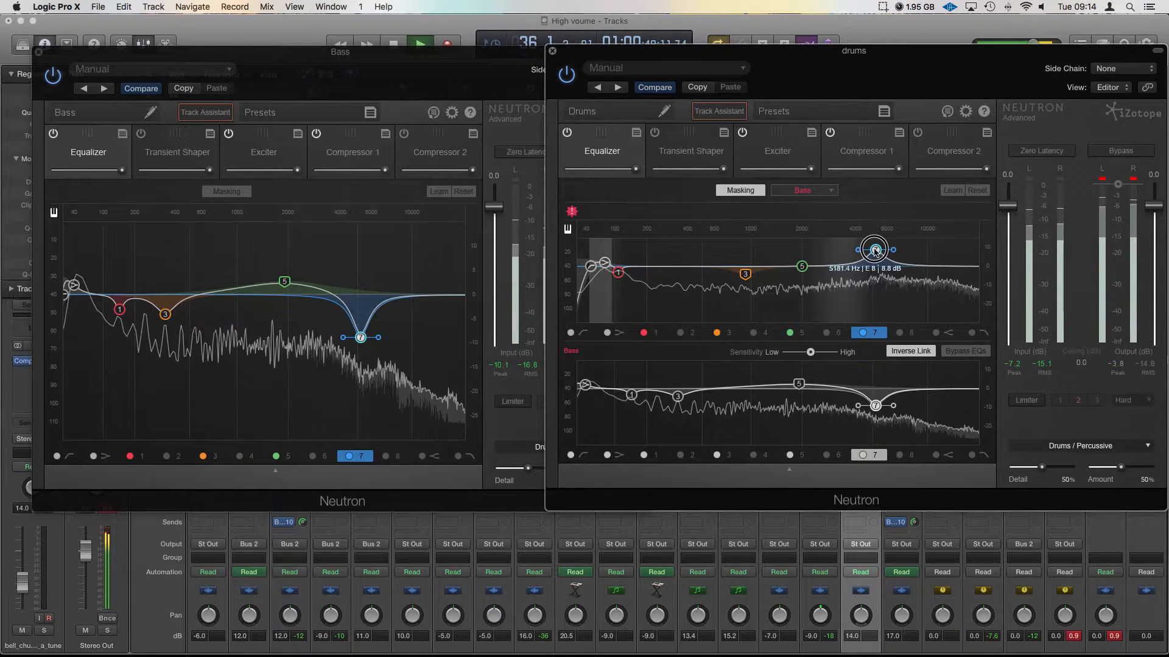
pyautogui.moveTo(874, 249); pyautogui.dragTo(857, 250)
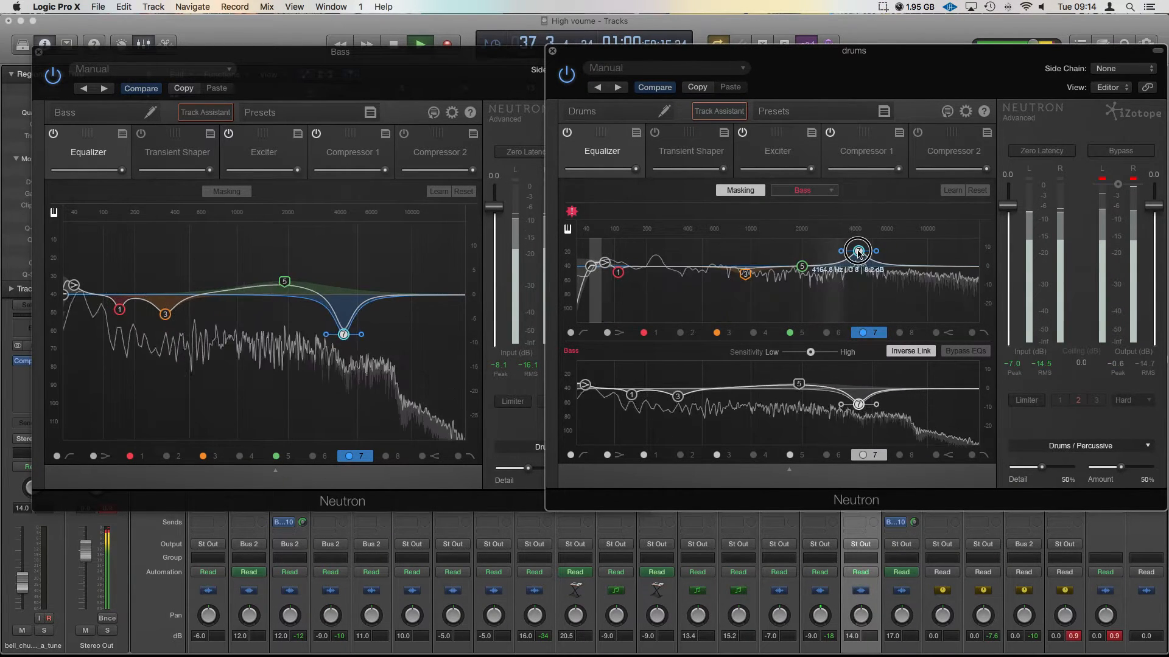
pyautogui.moveTo(857, 250); pyautogui.dragTo(856, 249)
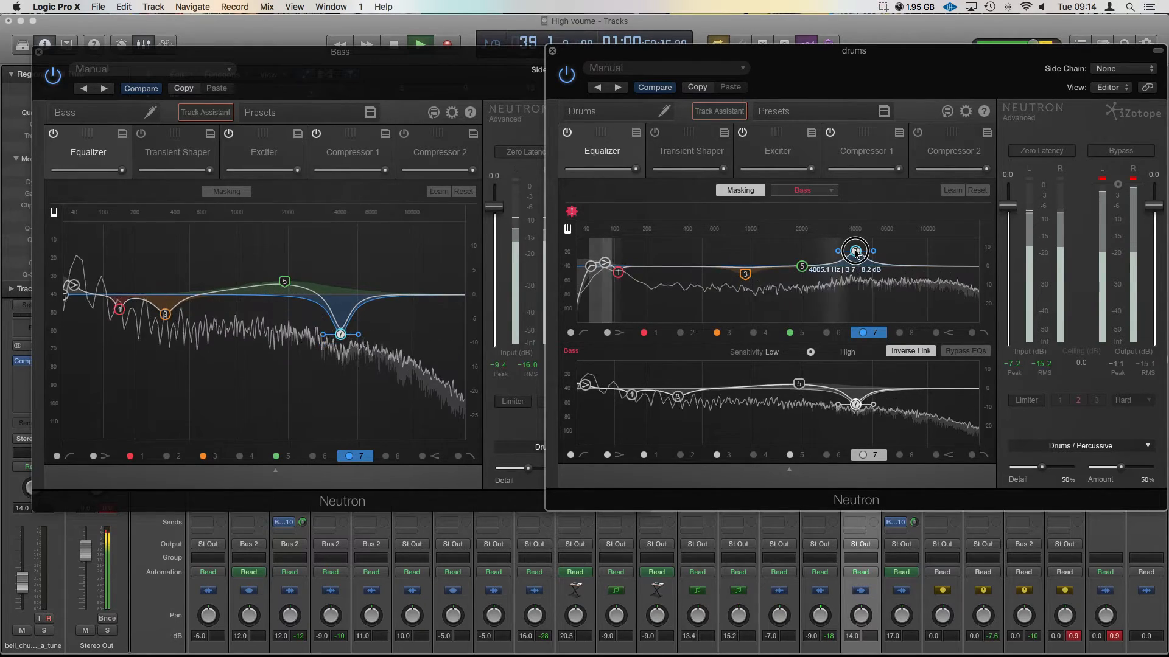
pyautogui.moveTo(856, 251); pyautogui.dragTo(856, 257)
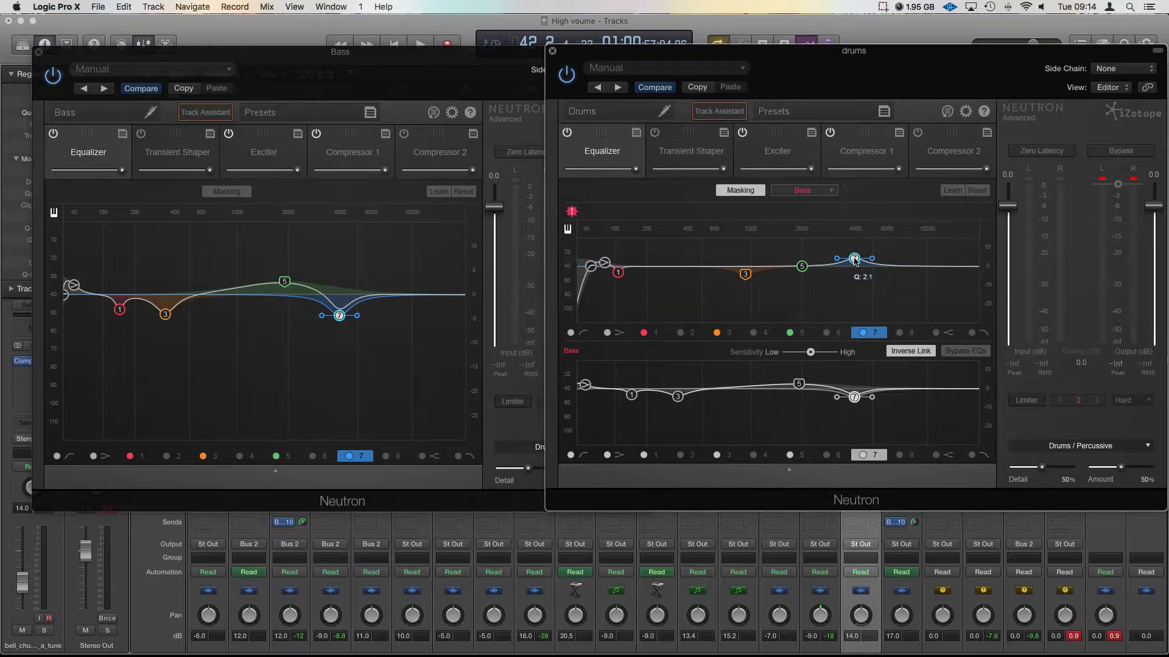
pyautogui.click(418, 43)
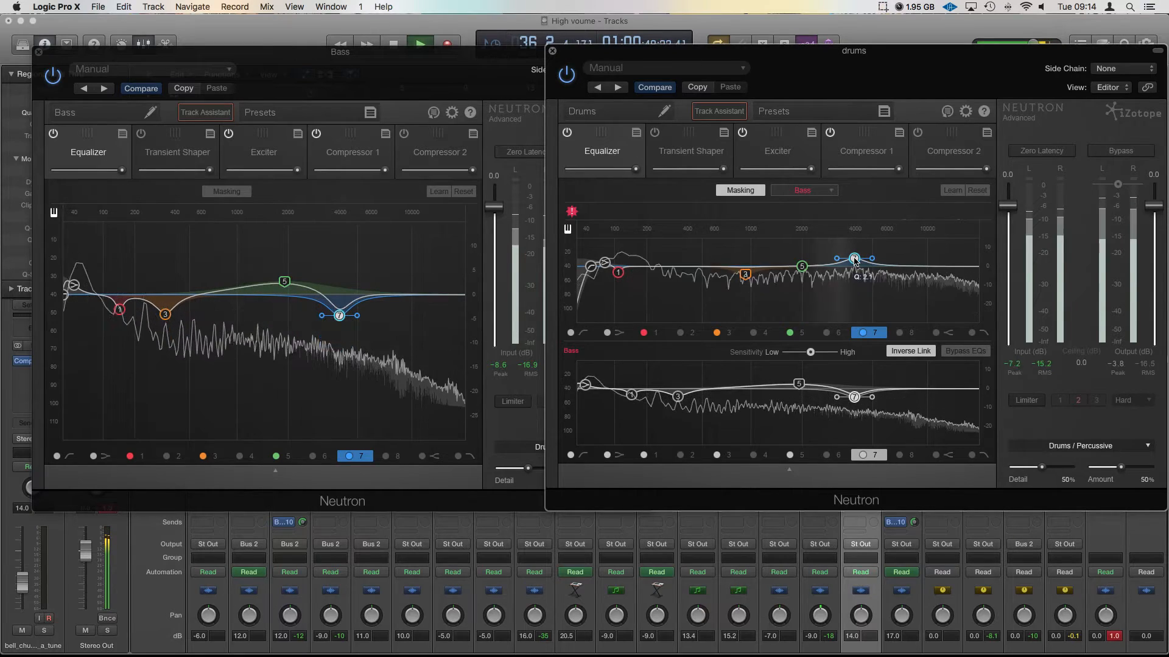
pyautogui.moveTo(854, 258); pyautogui.dragTo(855, 258)
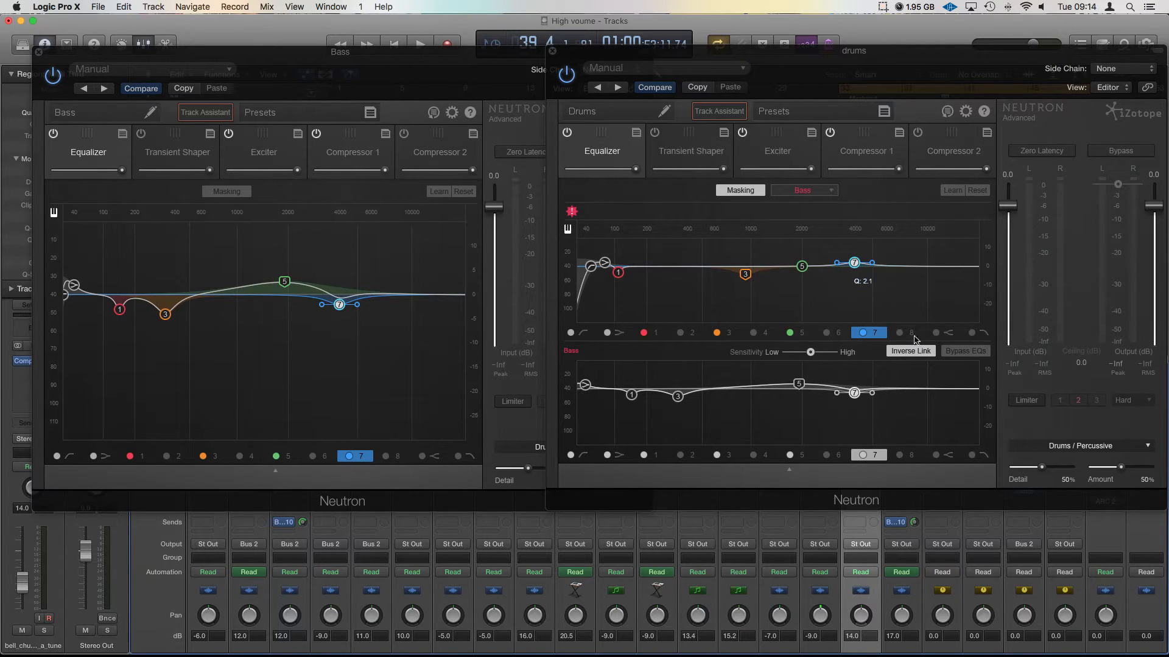
pyautogui.moveTo(823, 362)
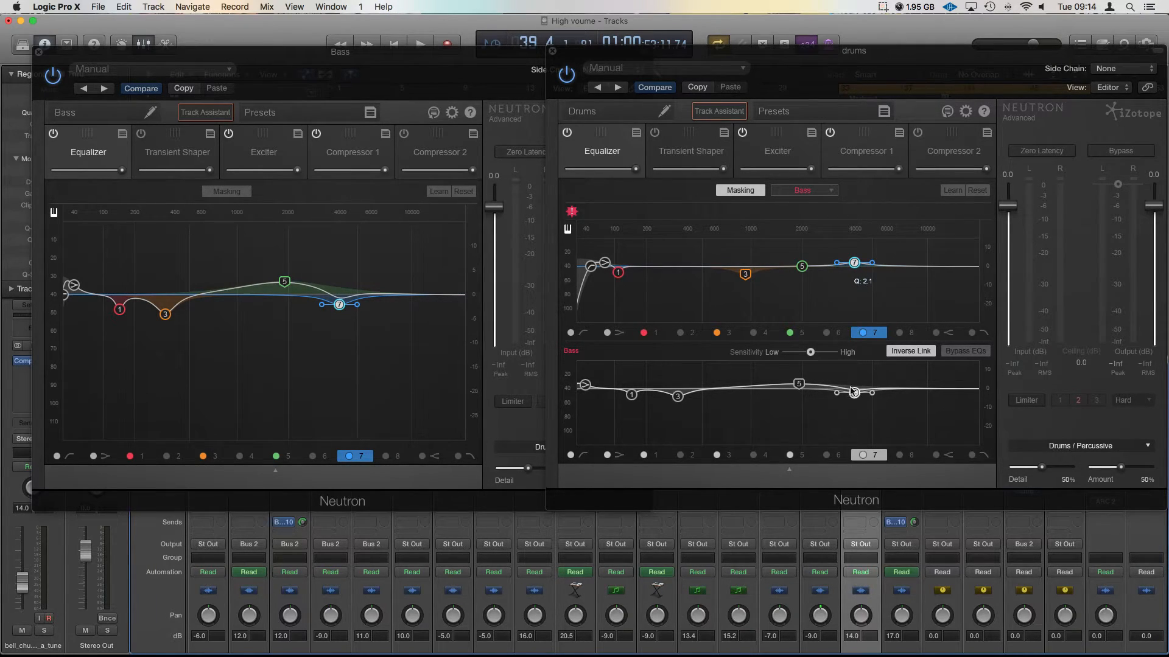
pyautogui.moveTo(855, 396)
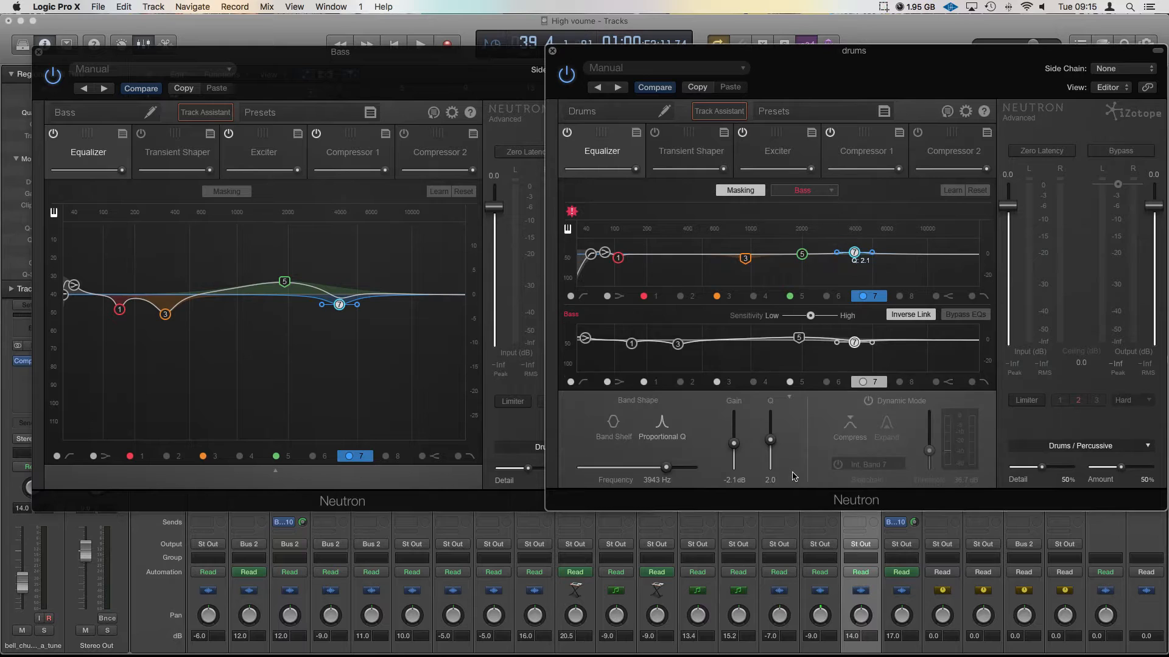
pyautogui.moveTo(872, 403)
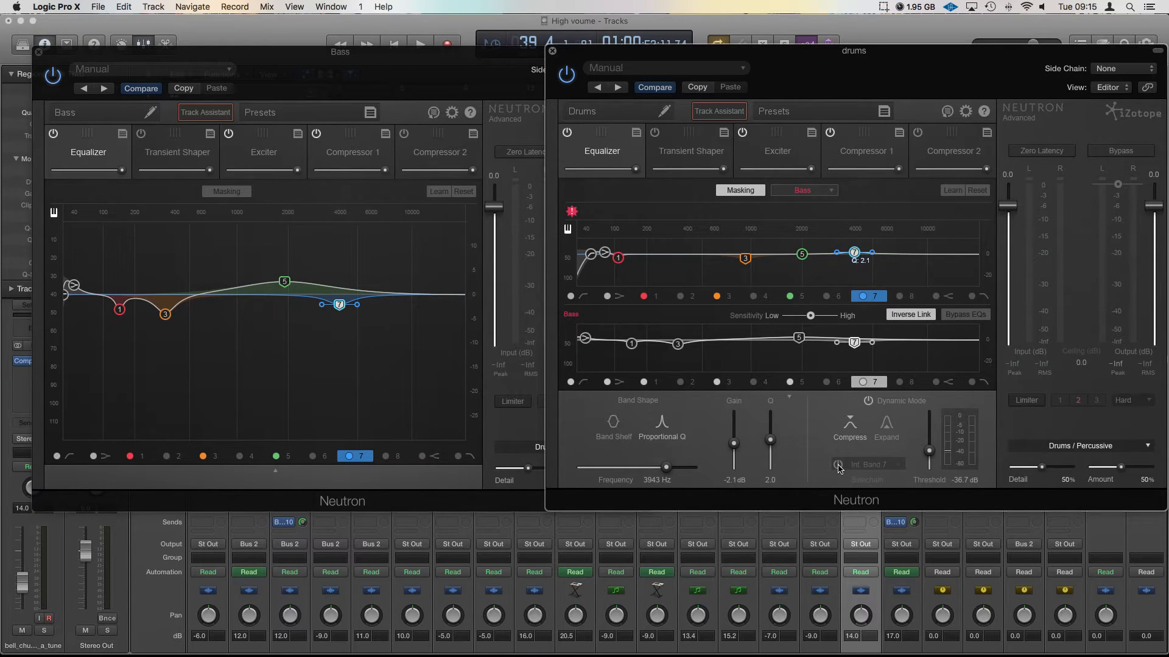
pyautogui.moveTo(840, 468)
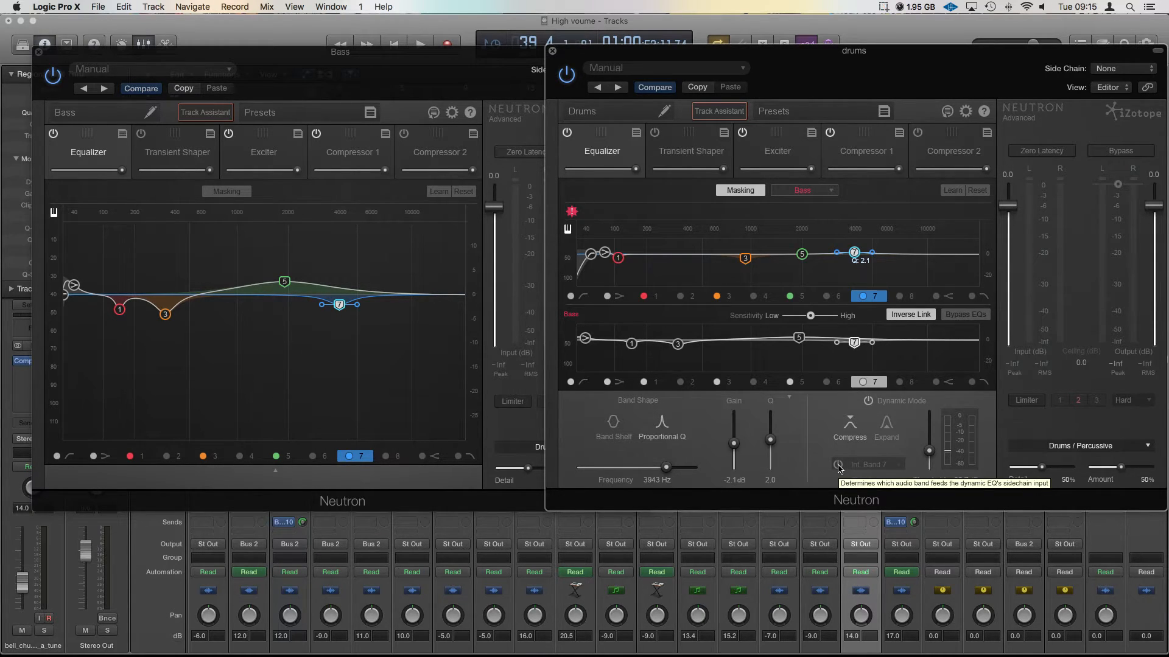
# Step: Enable band 7's sidechain input and browse its source band list
pyautogui.click(838, 465)
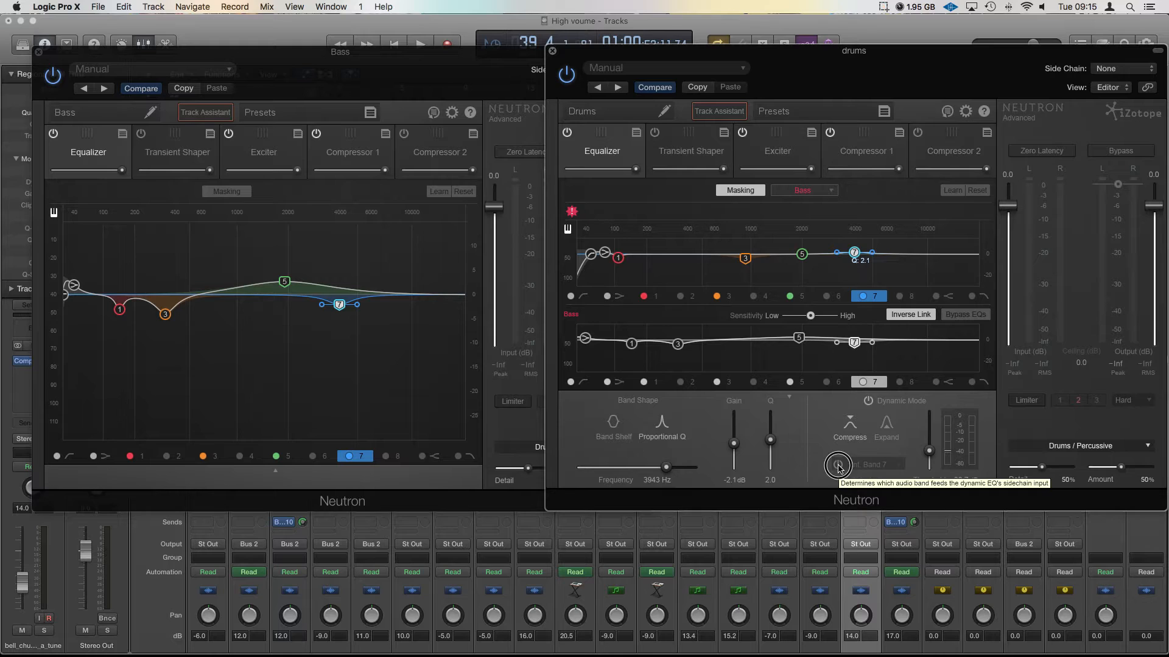
pyautogui.click(866, 465)
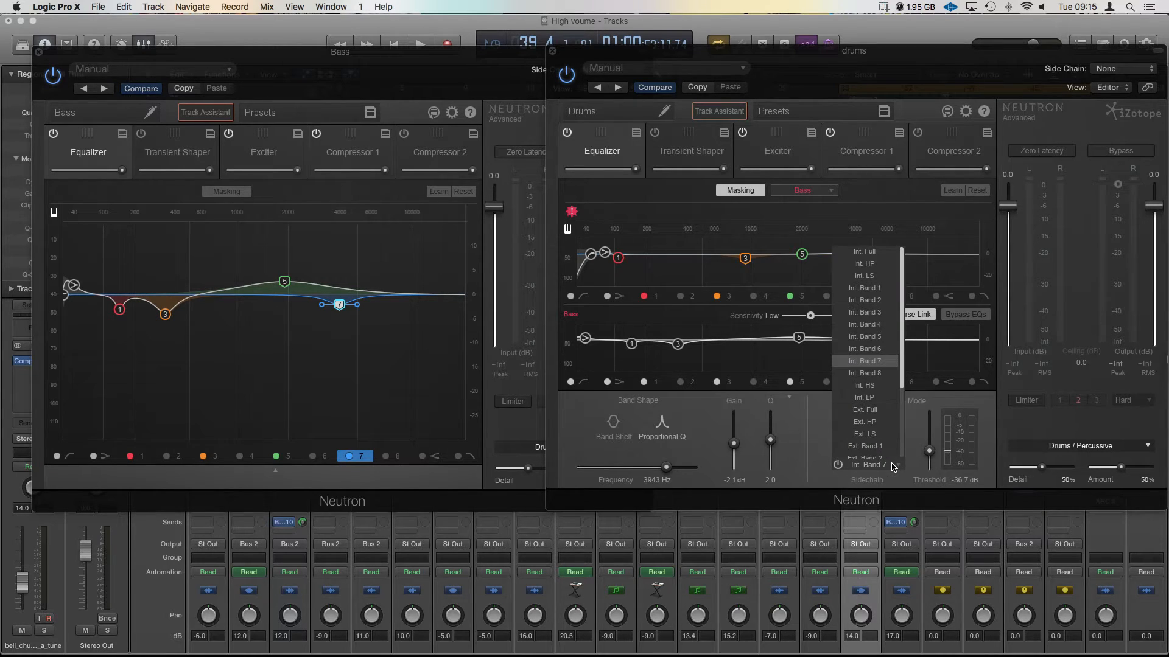
pyautogui.scroll(-3)
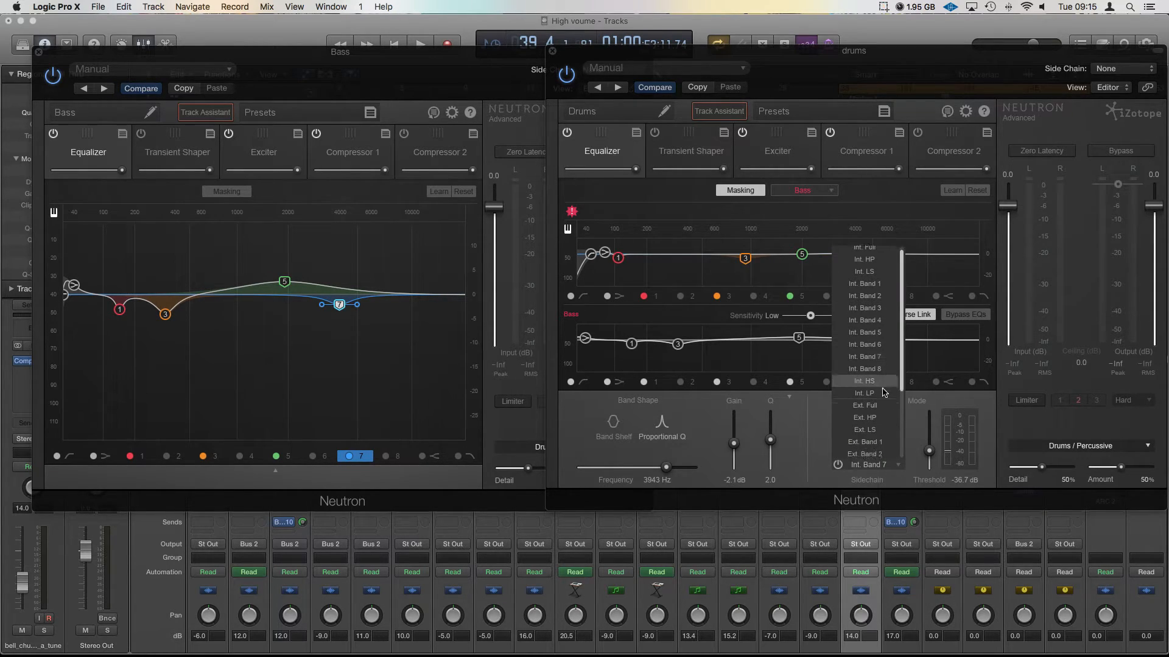